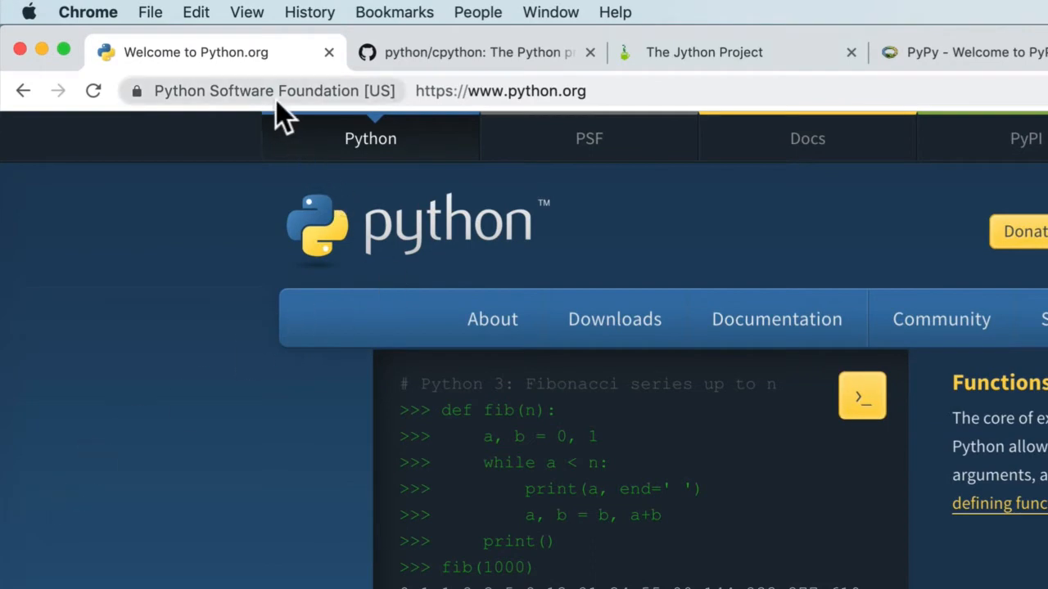
pyautogui.moveTo(172, 445)
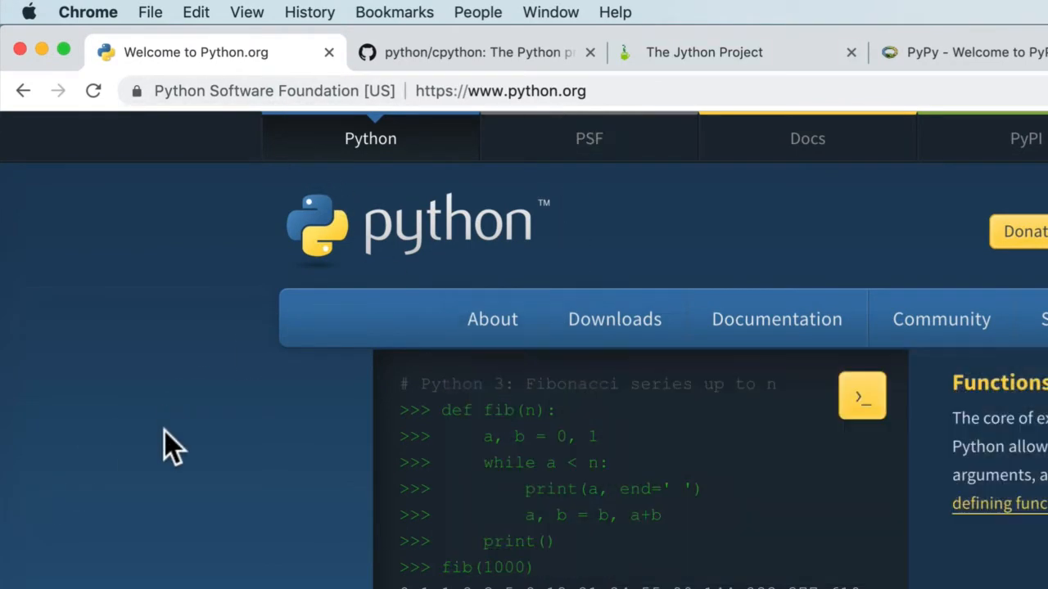
pyautogui.moveTo(590, 352)
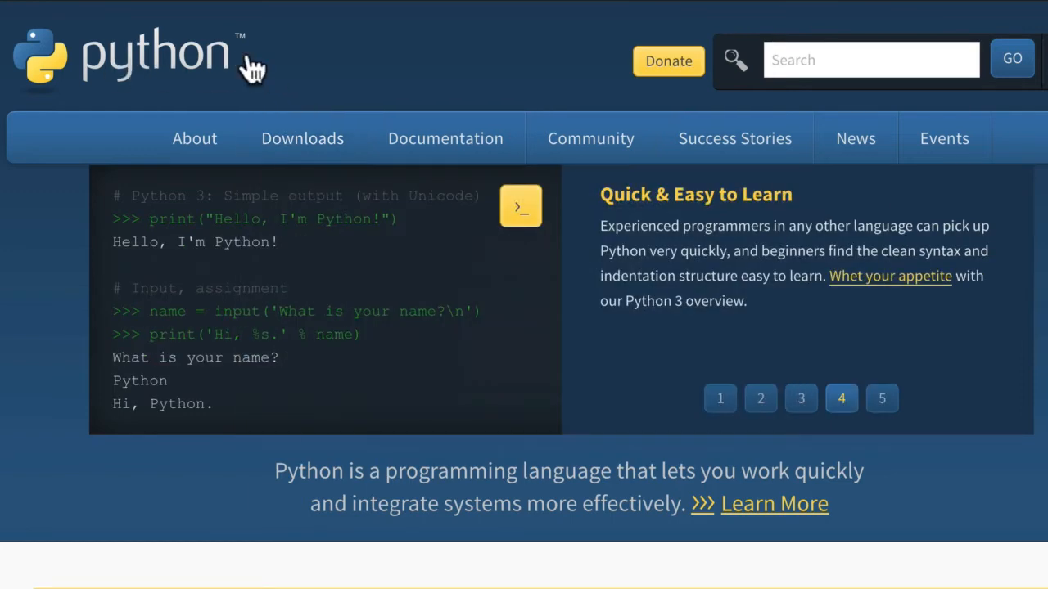
# Highlight keywords such as 'def' in the python.org example code.
pyautogui.click(881, 399)
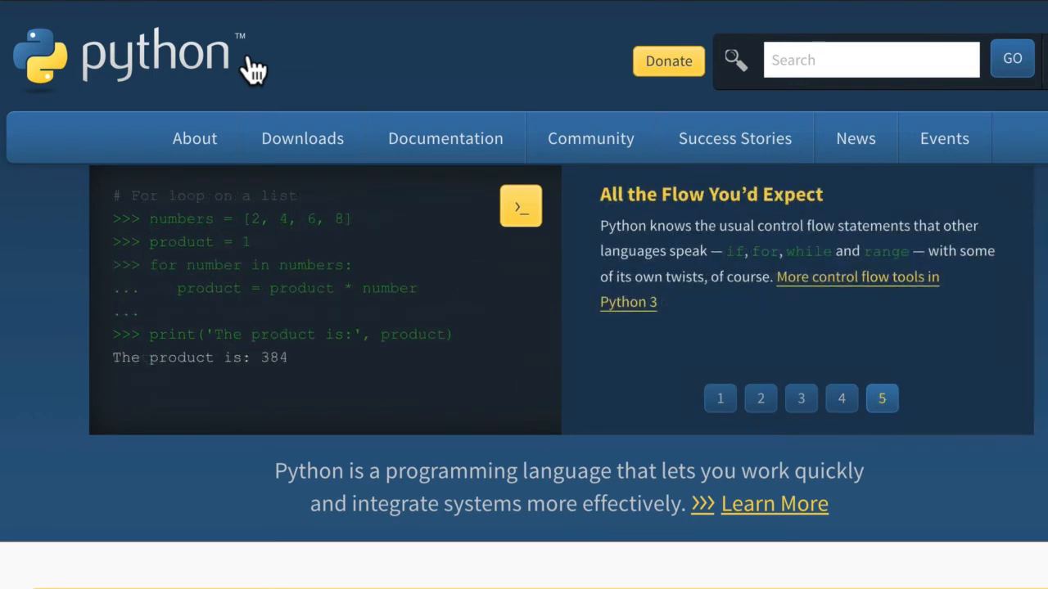
pyautogui.moveTo(262, 62)
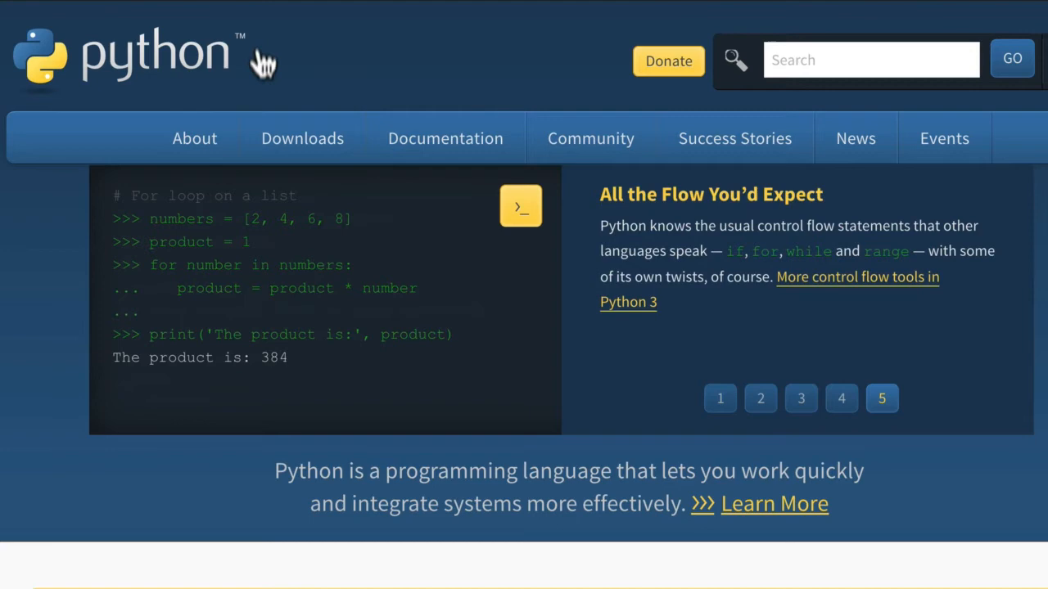
pyautogui.moveTo(157, 40)
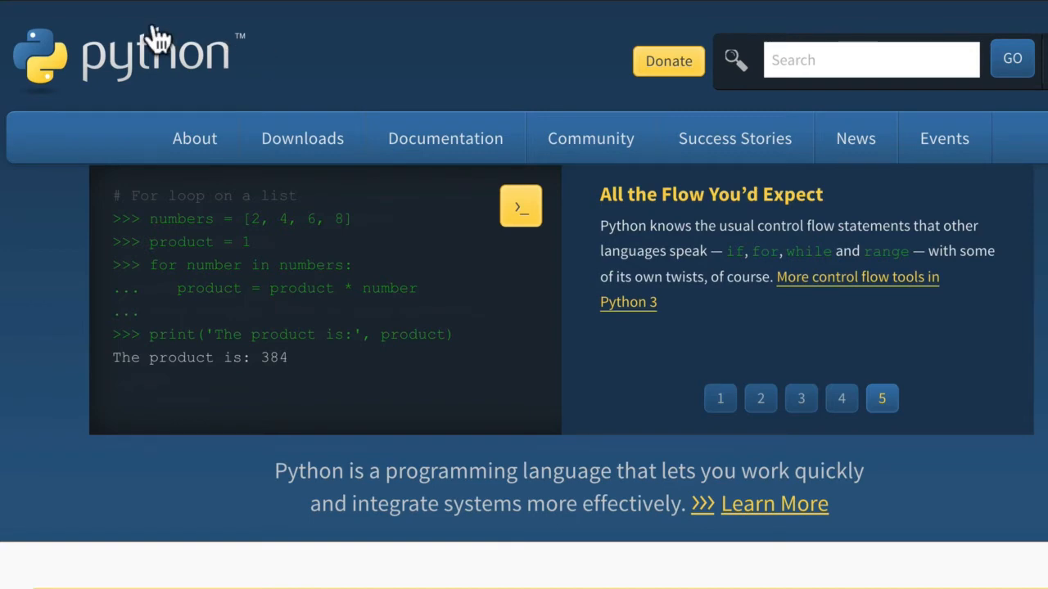
pyautogui.click(720, 399)
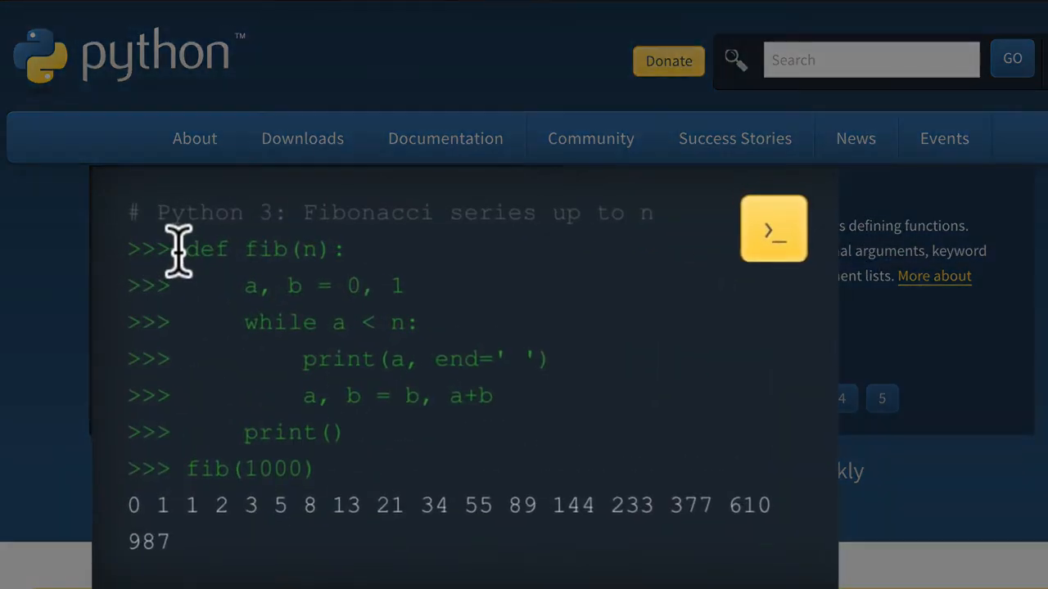
pyautogui.doubleClick(203, 249)
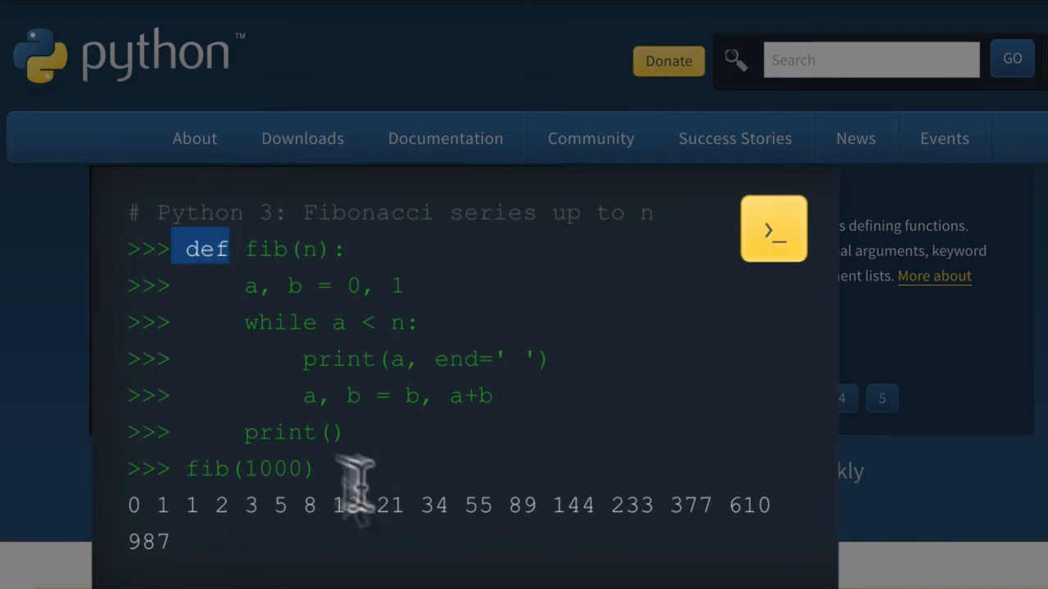
pyautogui.doubleClick(291, 432)
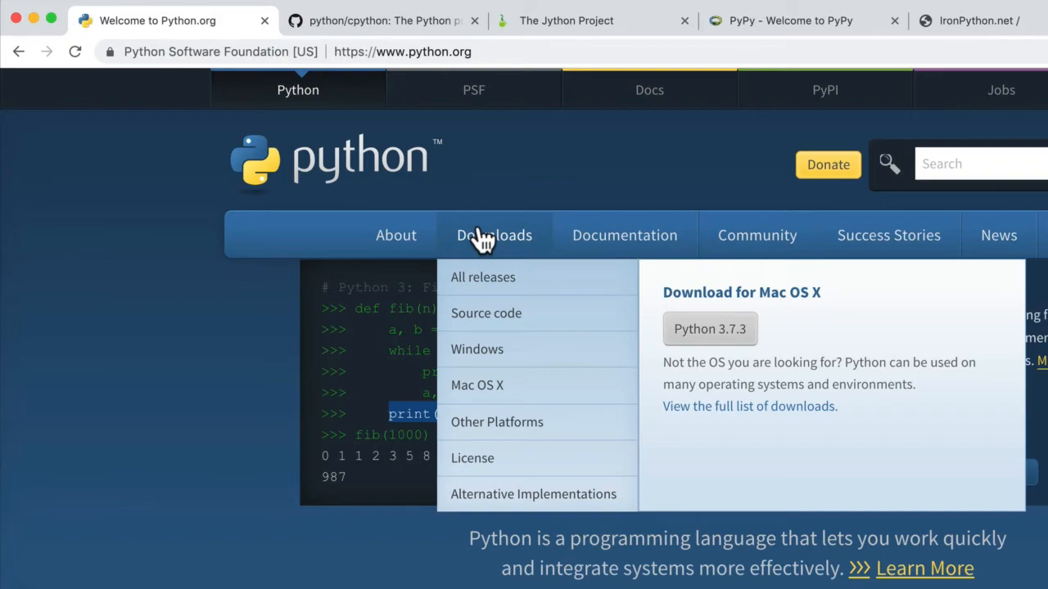
# View the python/cpython GitHub repository scrolled down through folders like Lib, Modules and Objects.
pyautogui.click(328, 20)
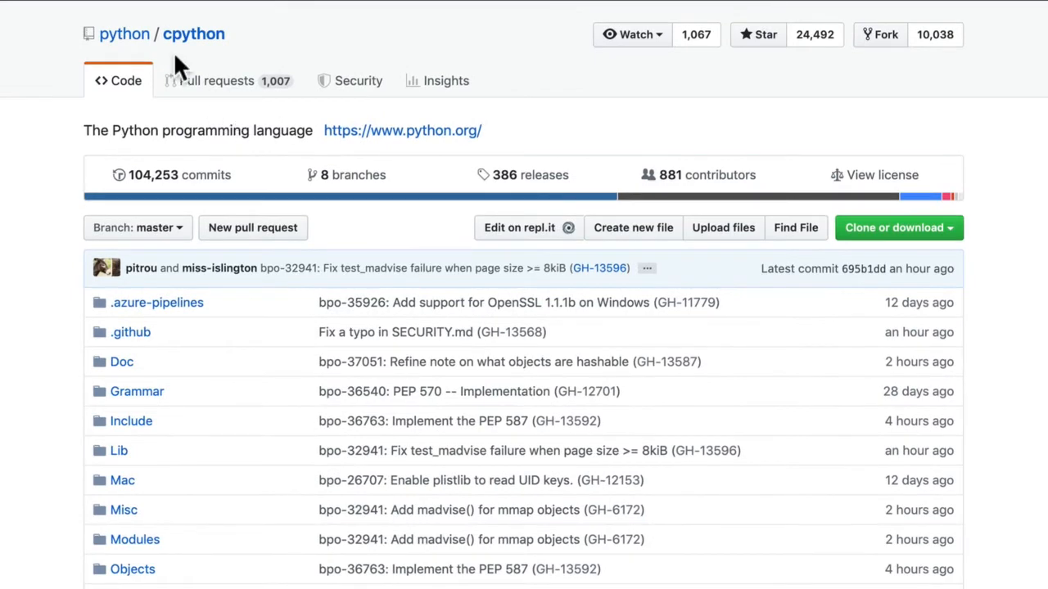
pyautogui.moveTo(197, 225)
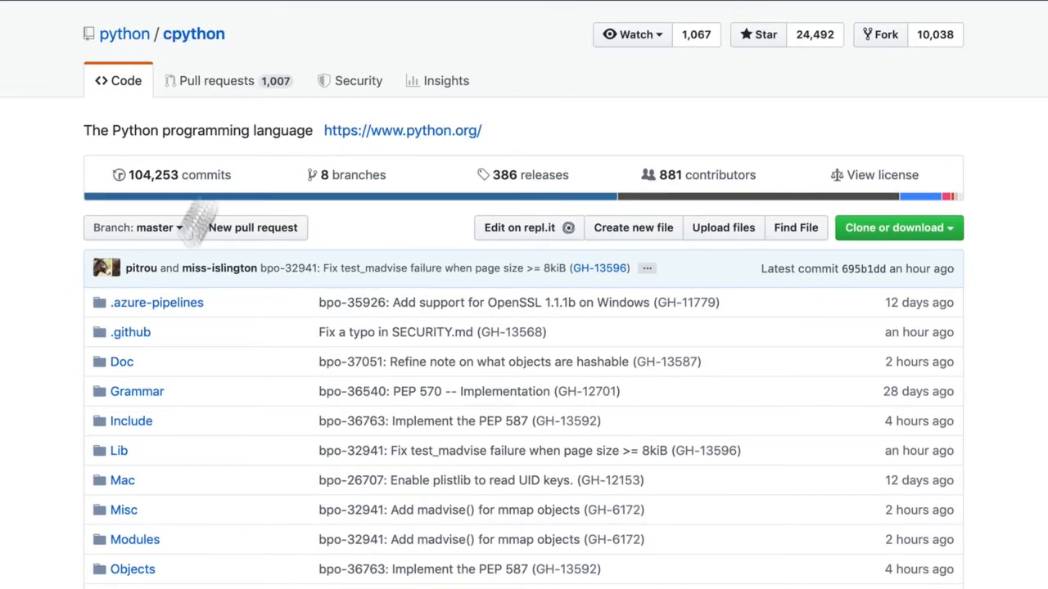
pyautogui.scroll(-3)
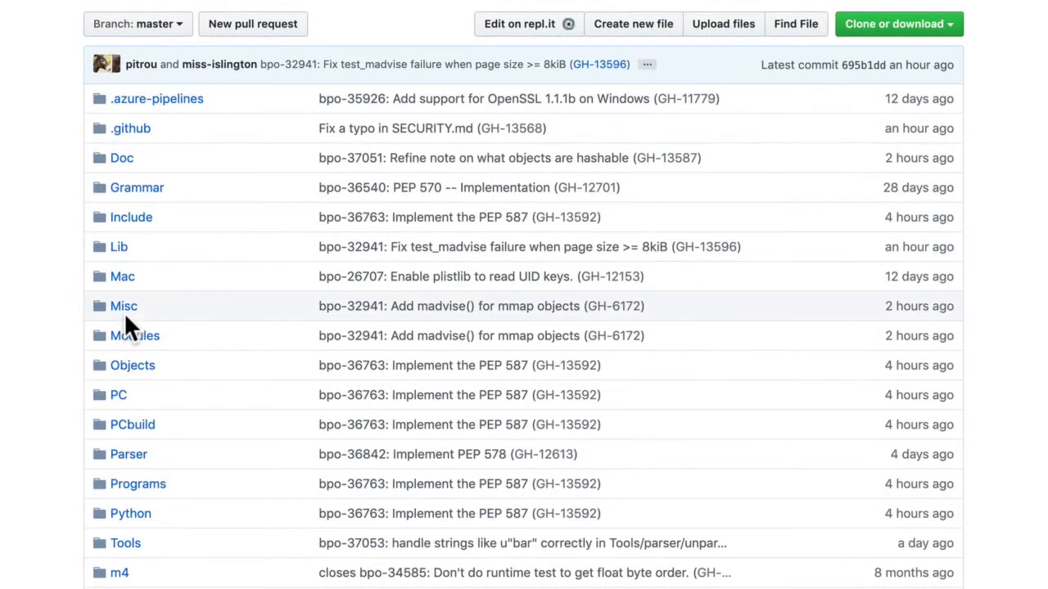
pyautogui.moveTo(206, 336)
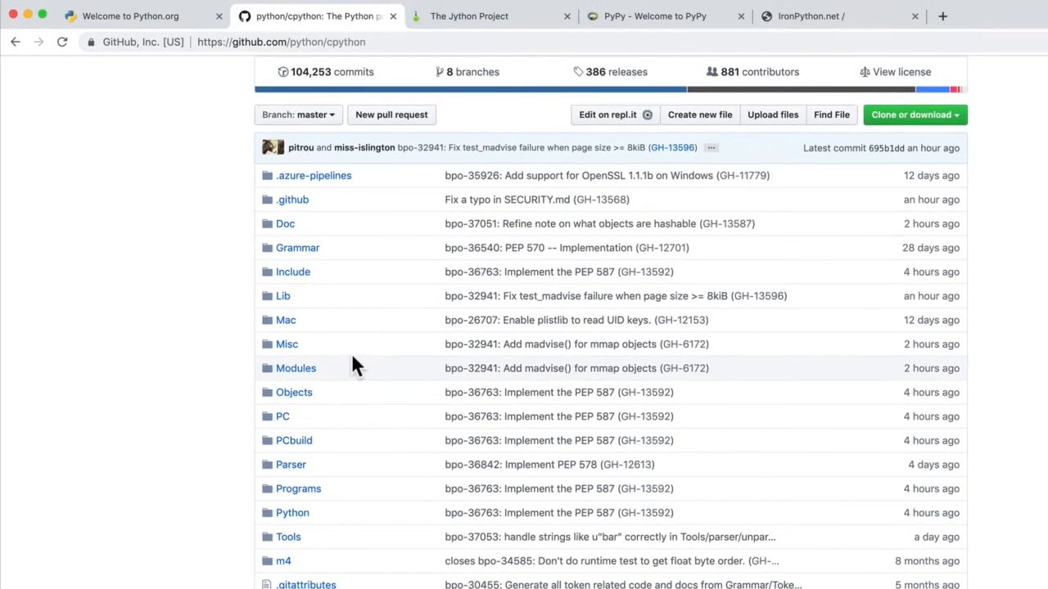
# Visit the Jython and PyPy project pages, then land on the IronPython.net home page.
pyautogui.click(468, 16)
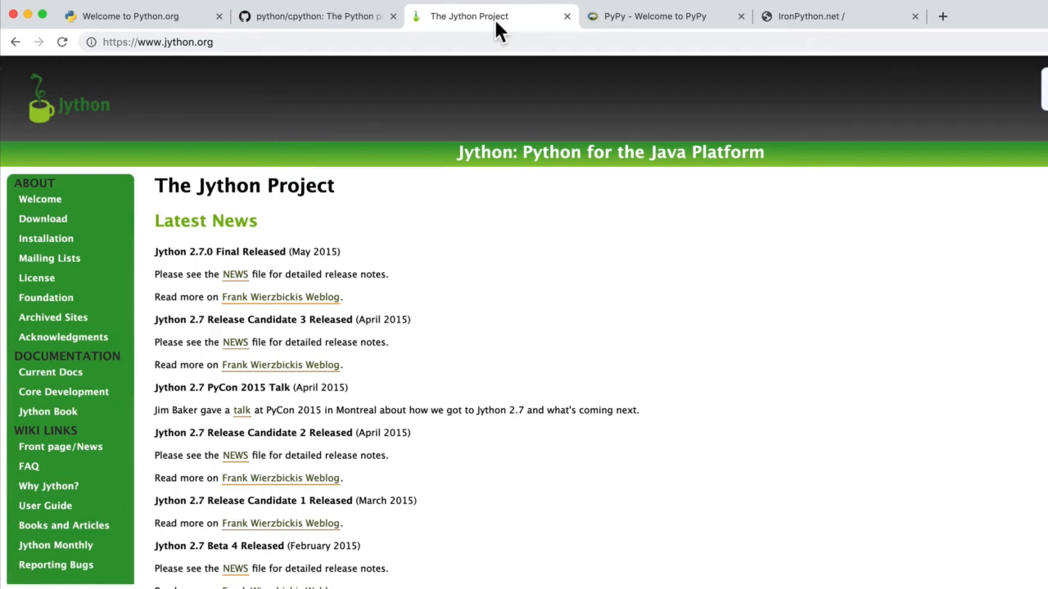
pyautogui.moveTo(483, 213)
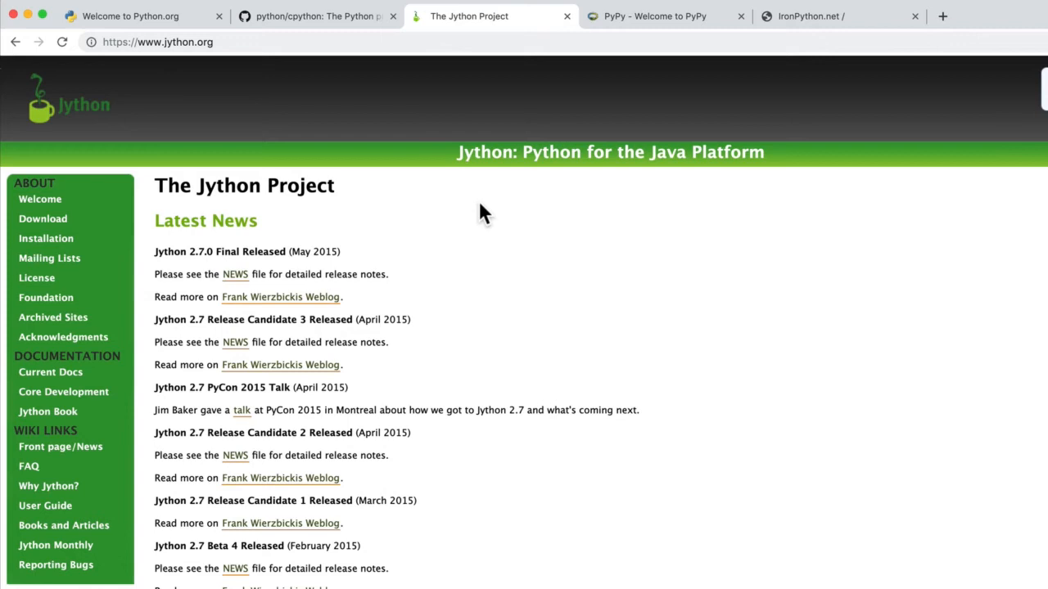
pyautogui.moveTo(704, 39)
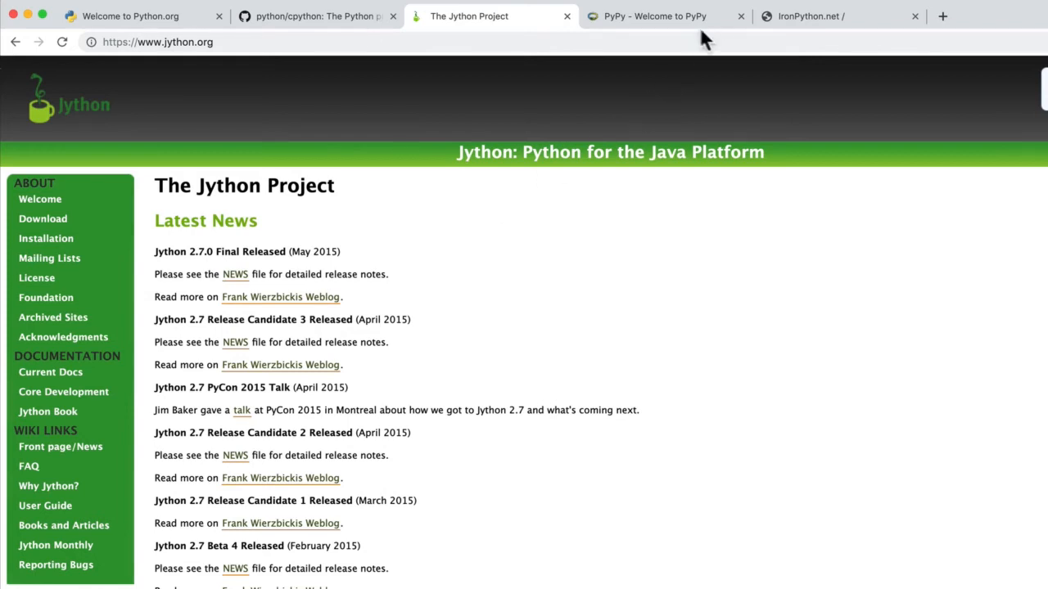
pyautogui.click(655, 17)
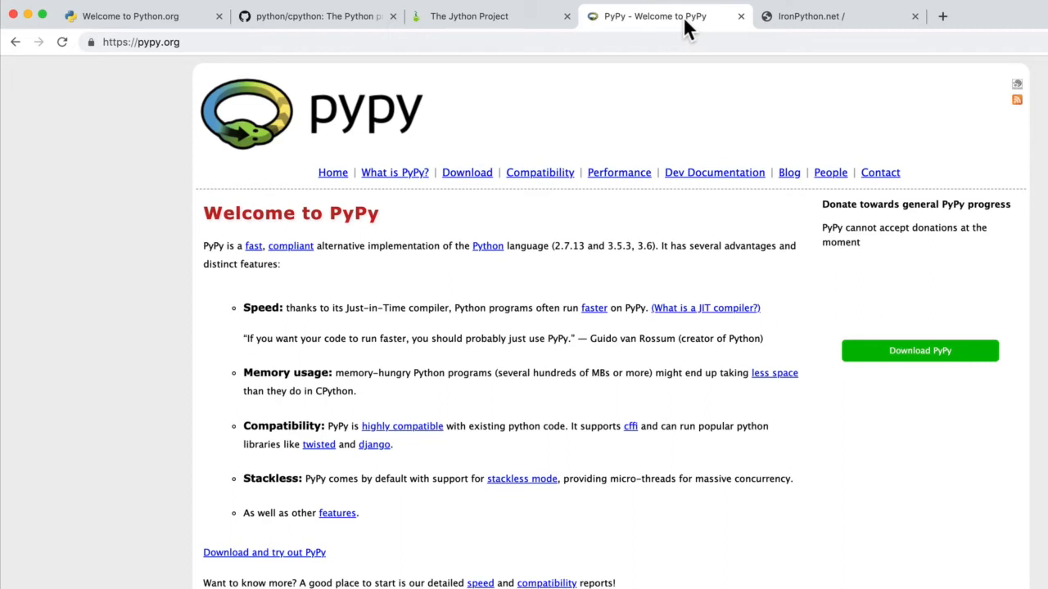
pyautogui.moveTo(228, 240)
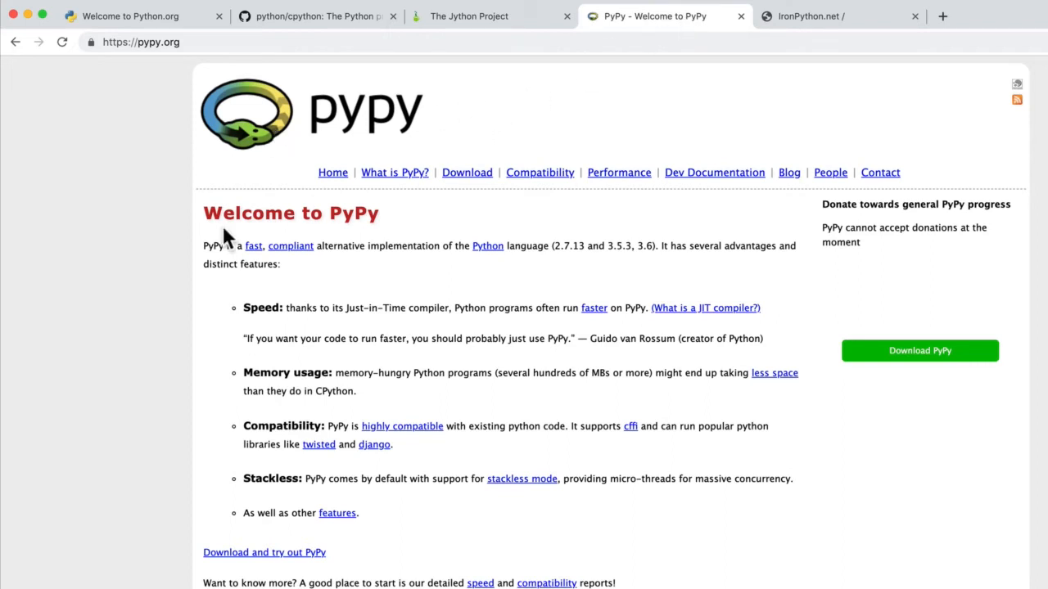
pyautogui.moveTo(377, 233)
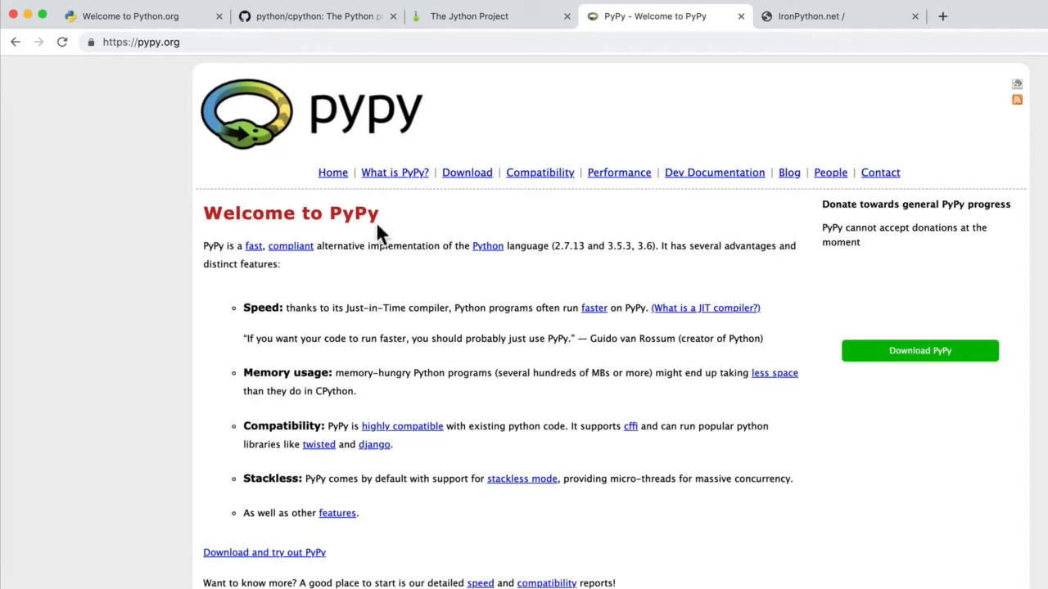
pyautogui.moveTo(810, 16)
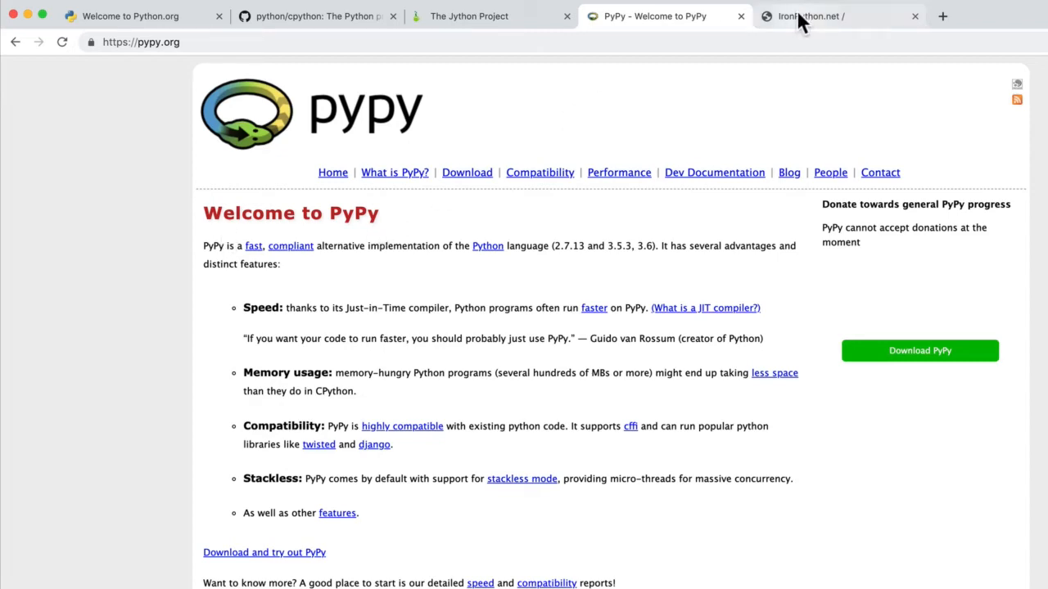
pyautogui.click(835, 17)
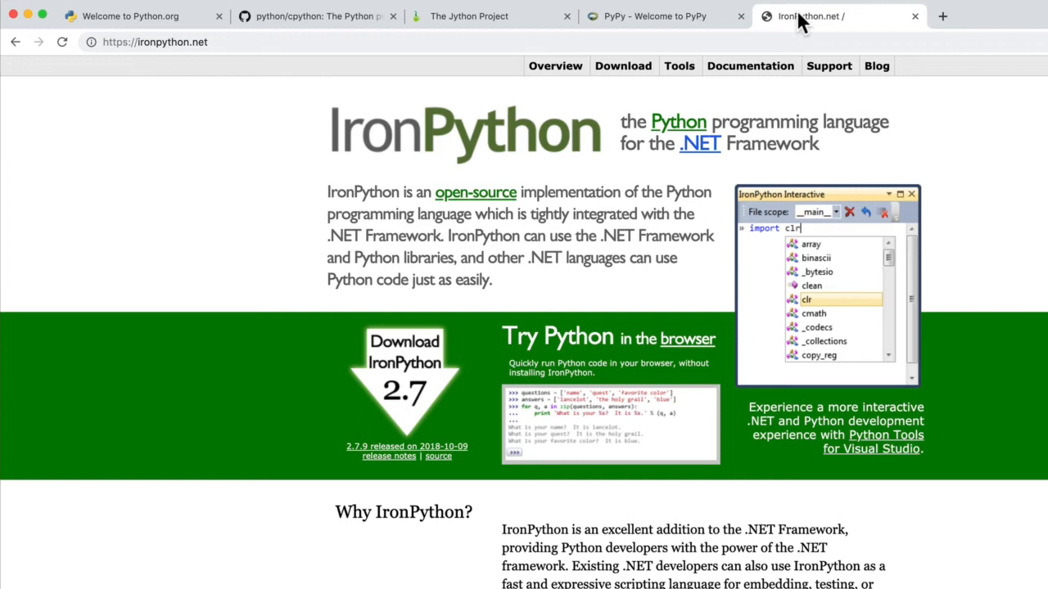
pyautogui.moveTo(717, 167)
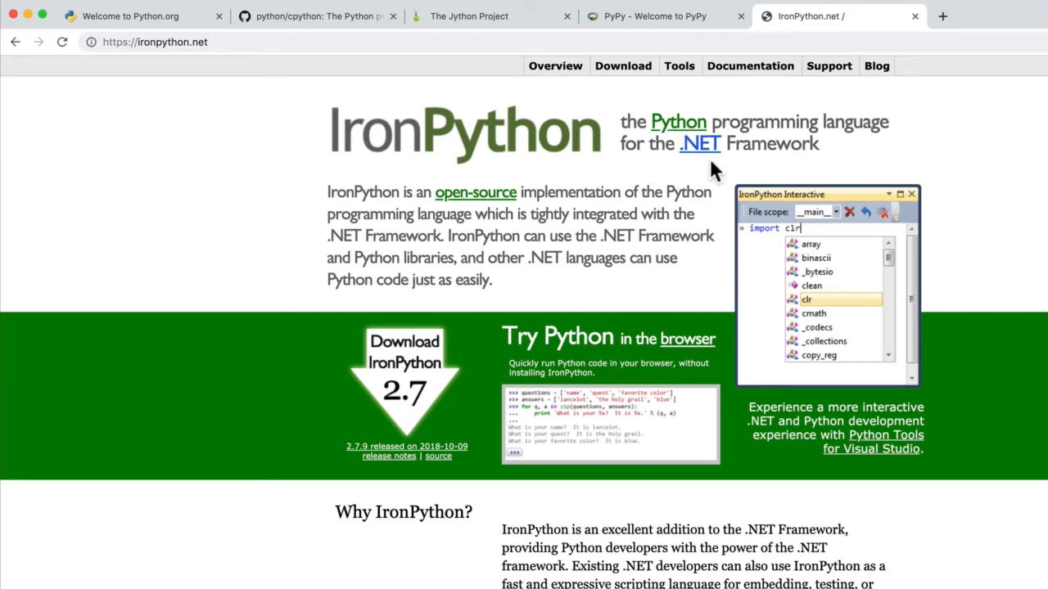
pyautogui.moveTo(916, 167)
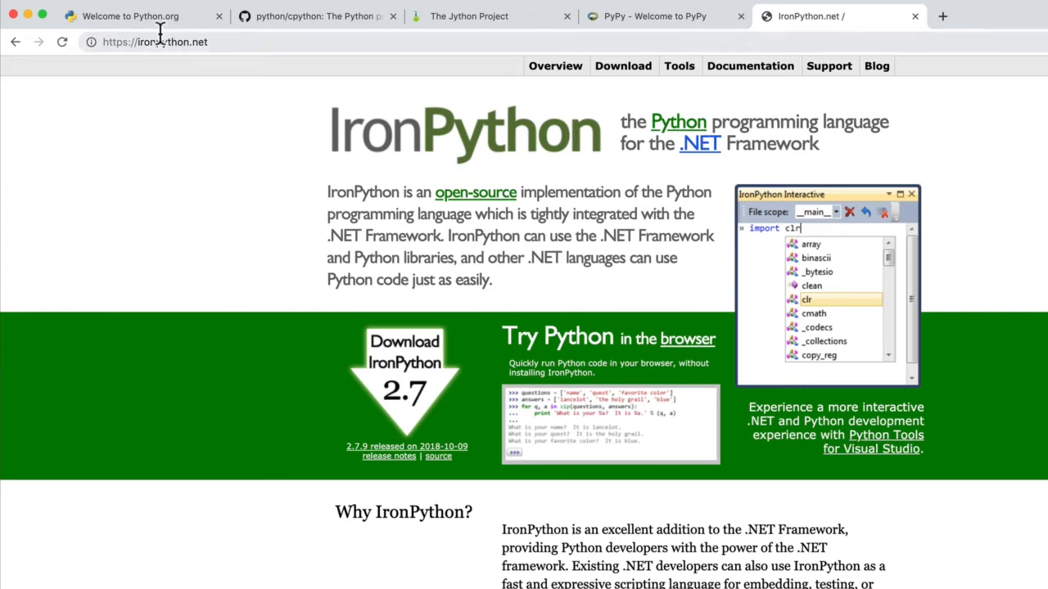
# Alternate between the python.org home page and the python/cpython repository, finishing on GitHub.
pyautogui.click(131, 16)
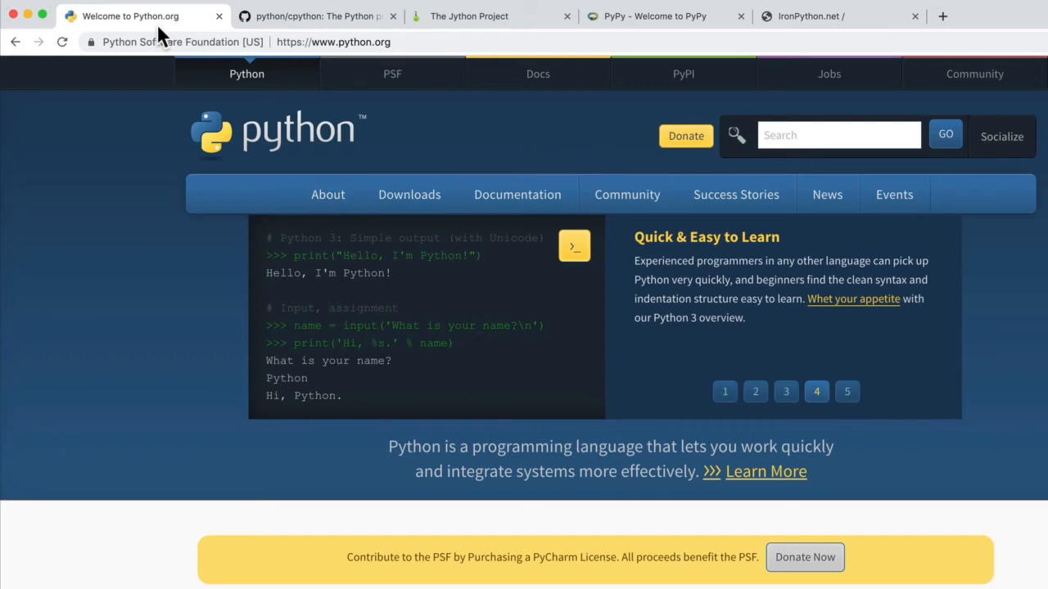
pyautogui.click(314, 16)
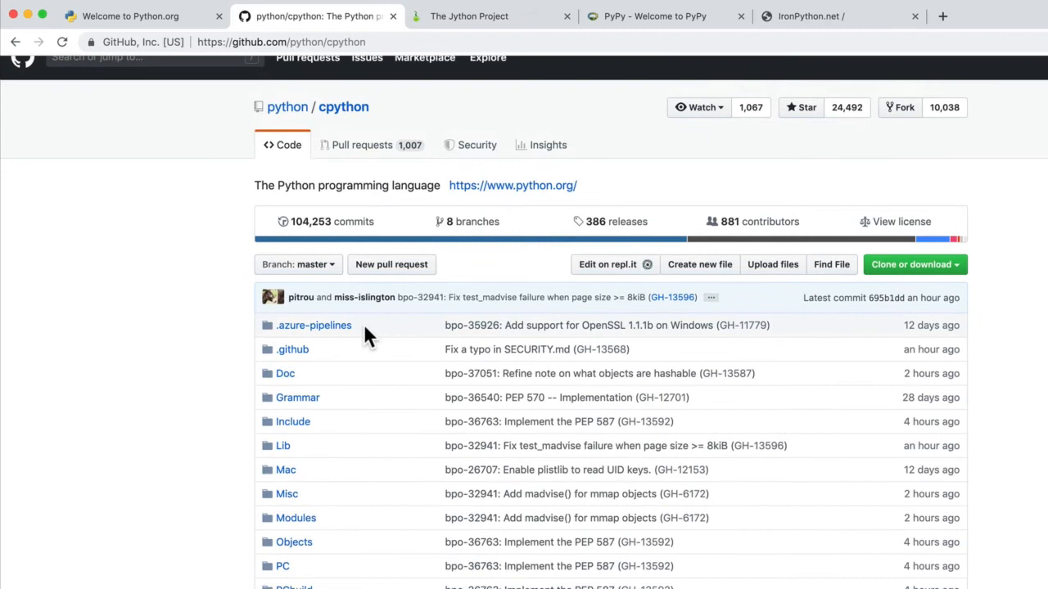
pyautogui.click(131, 16)
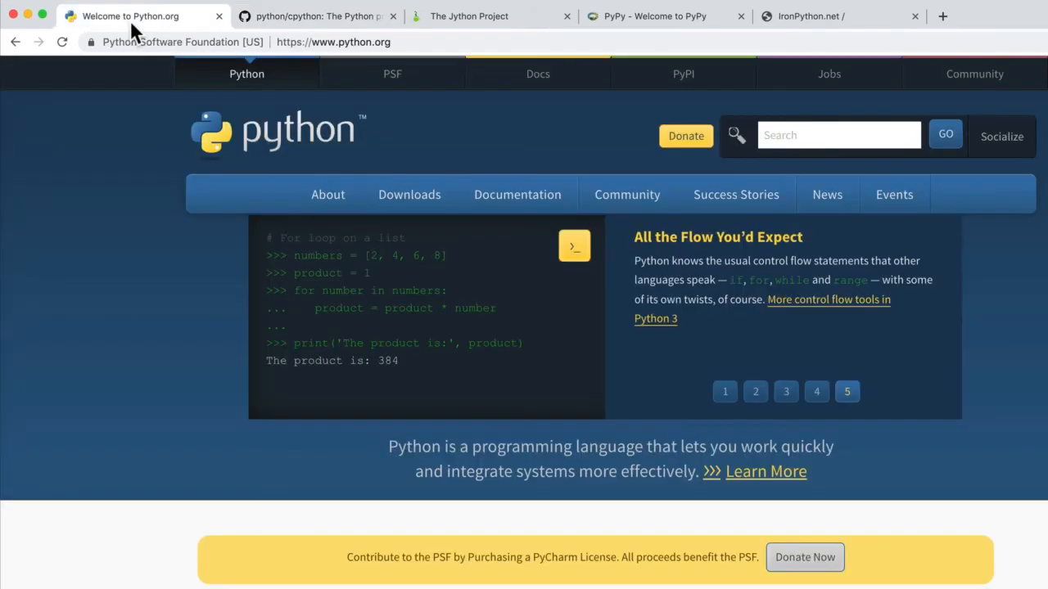
pyautogui.click(723, 392)
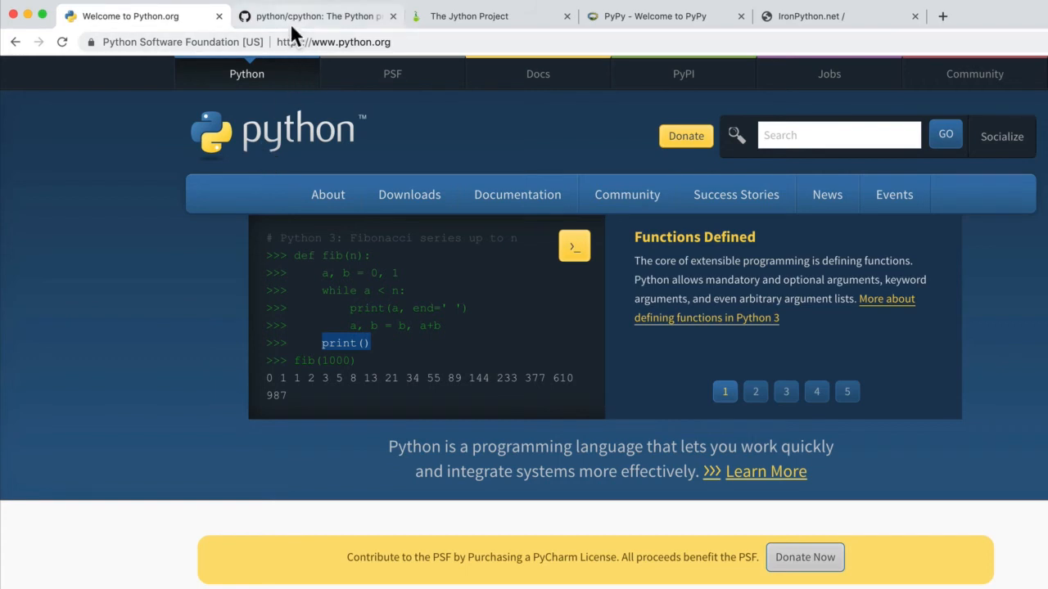
pyautogui.click(314, 16)
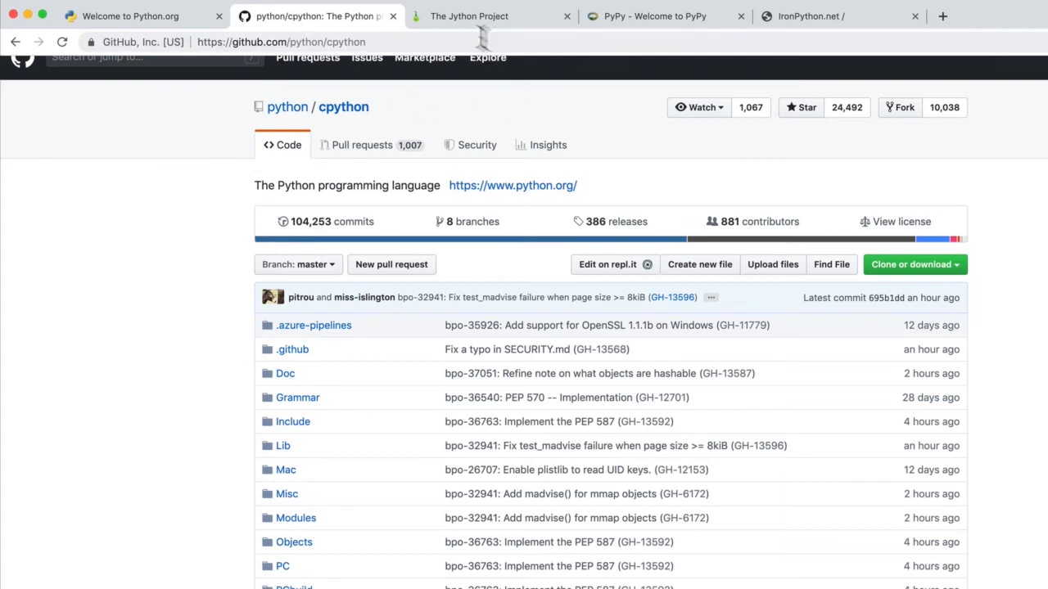
pyautogui.moveTo(270, 230)
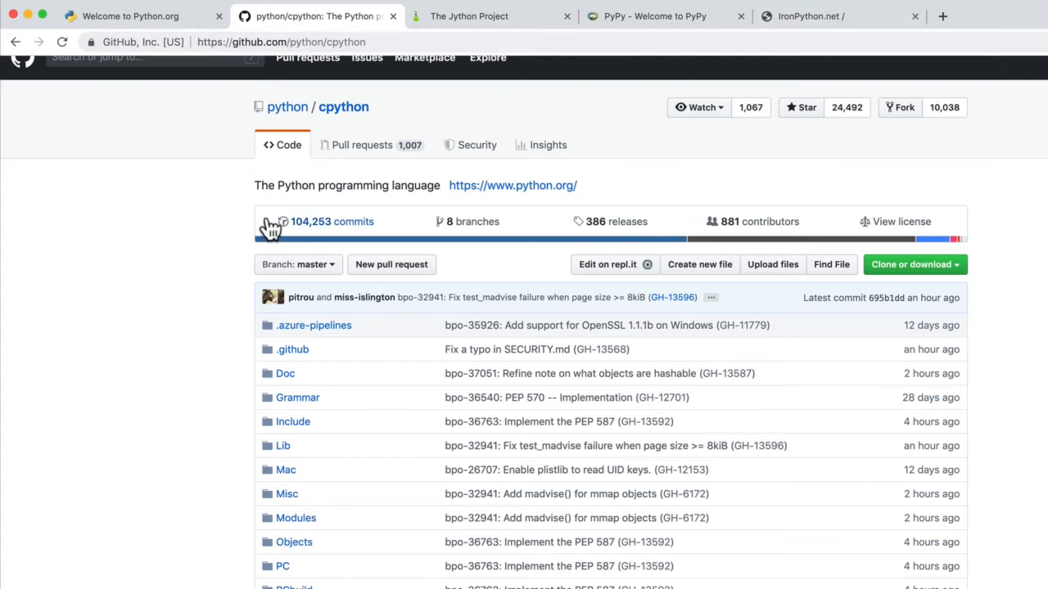
pyautogui.moveTo(308, 128)
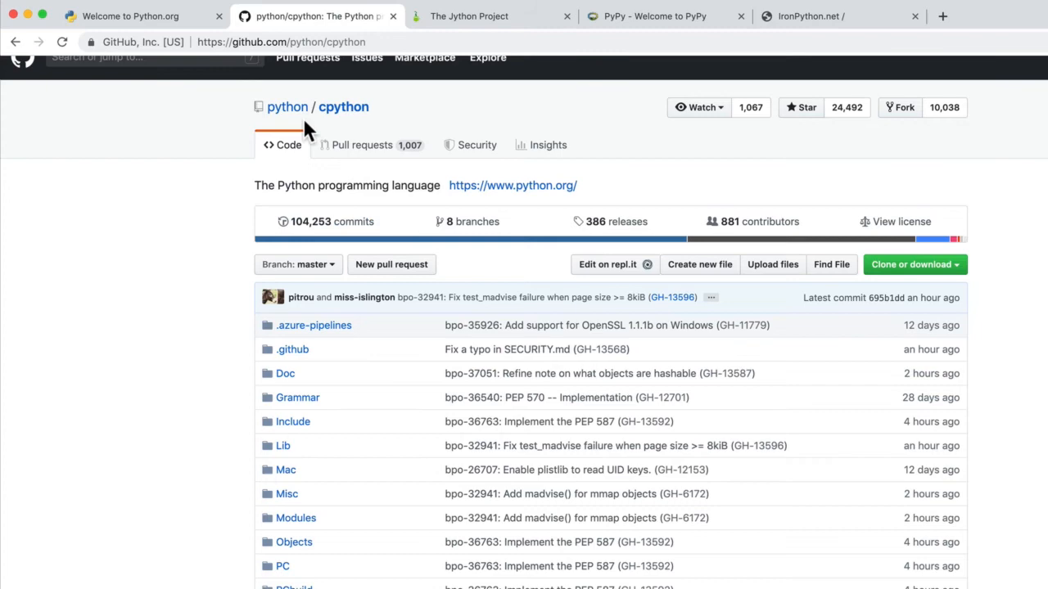
pyautogui.moveTo(384, 131)
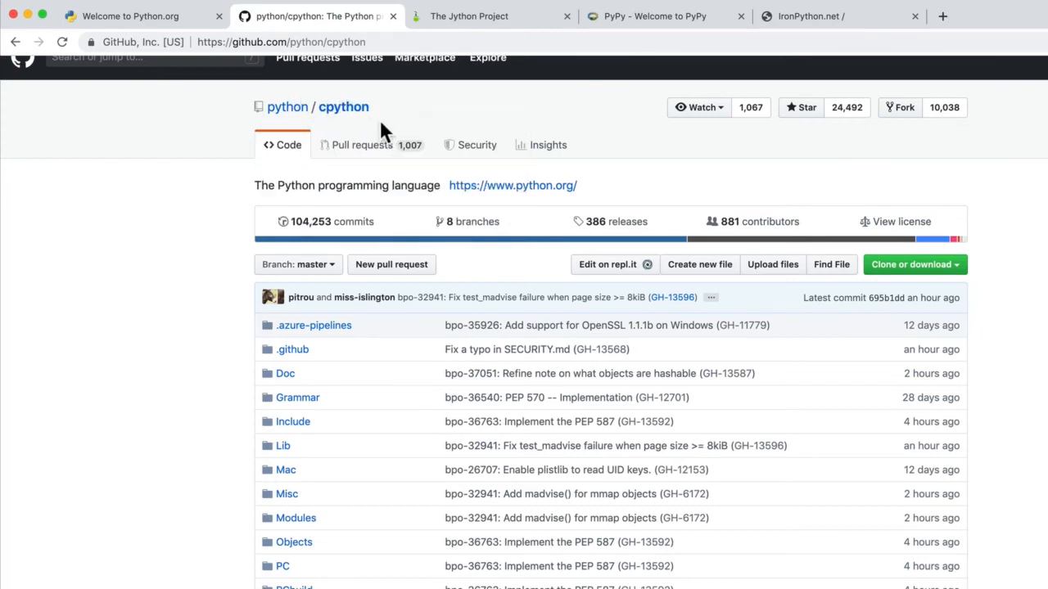
pyautogui.moveTo(236, 216)
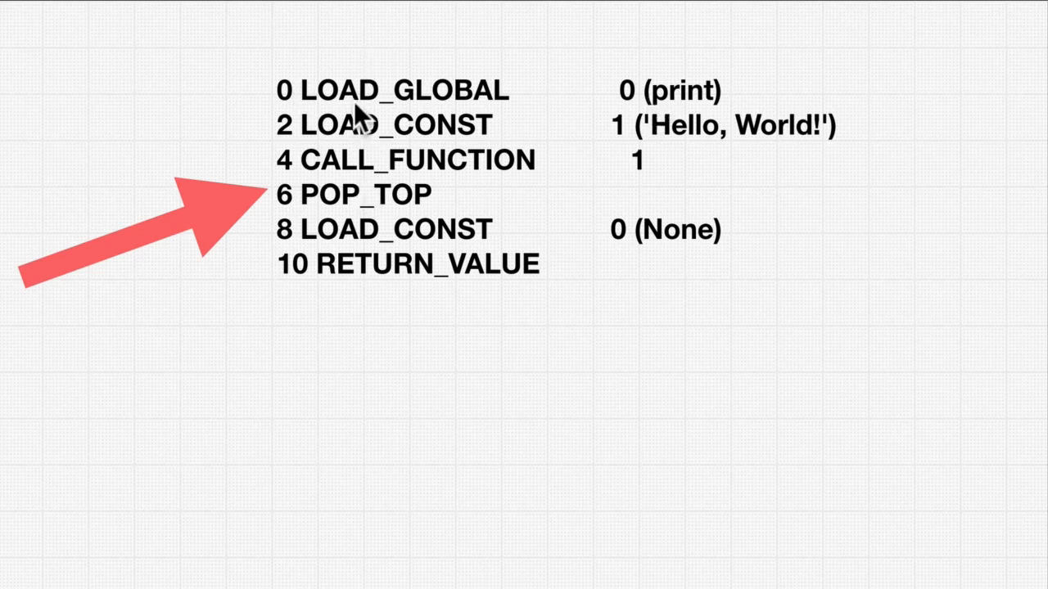
pyautogui.moveTo(458, 115)
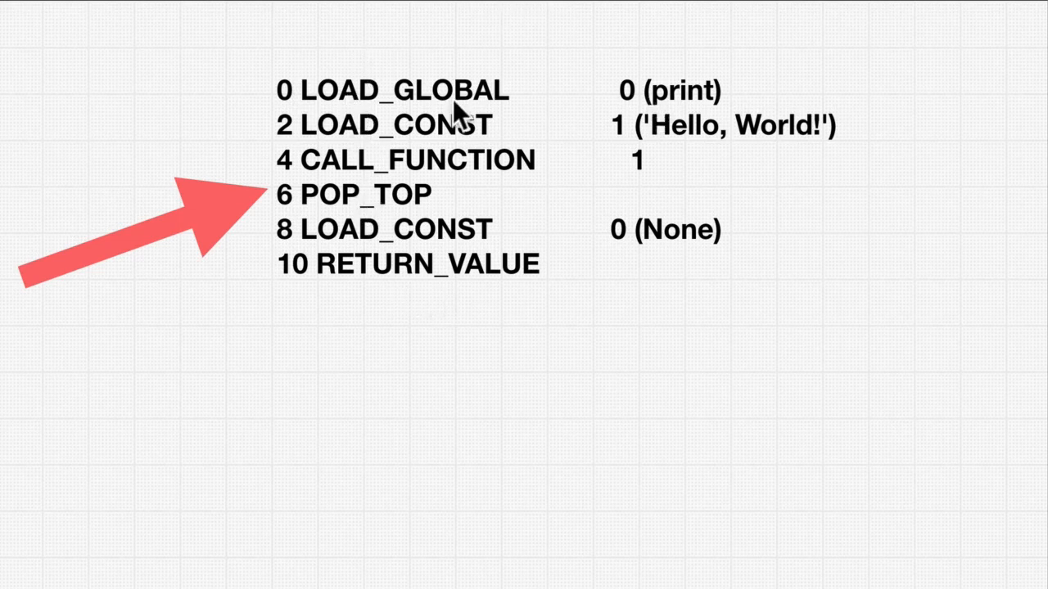
pyautogui.moveTo(773, 139)
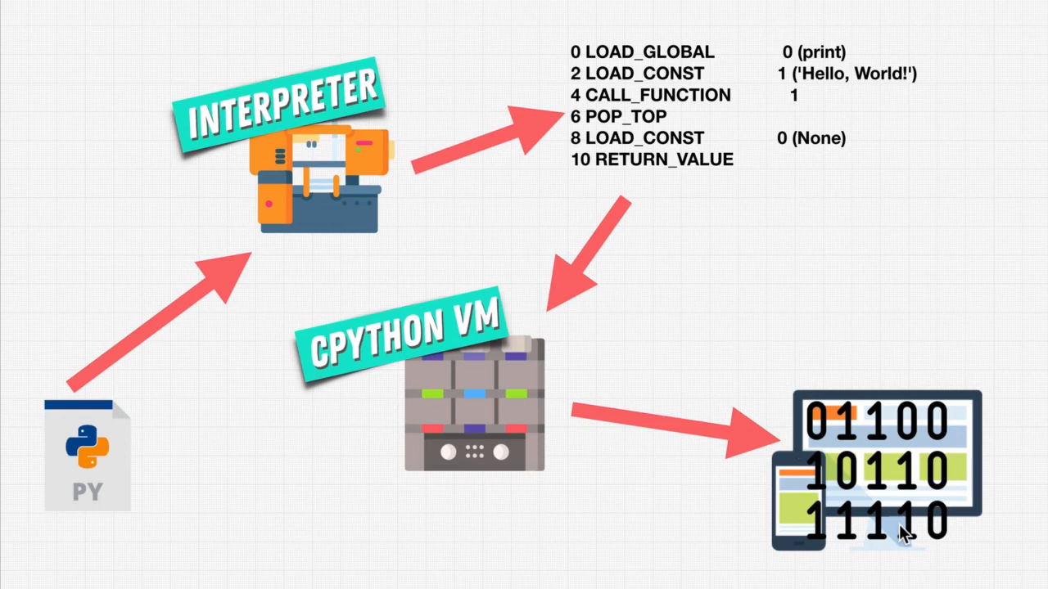
pyautogui.moveTo(72, 483)
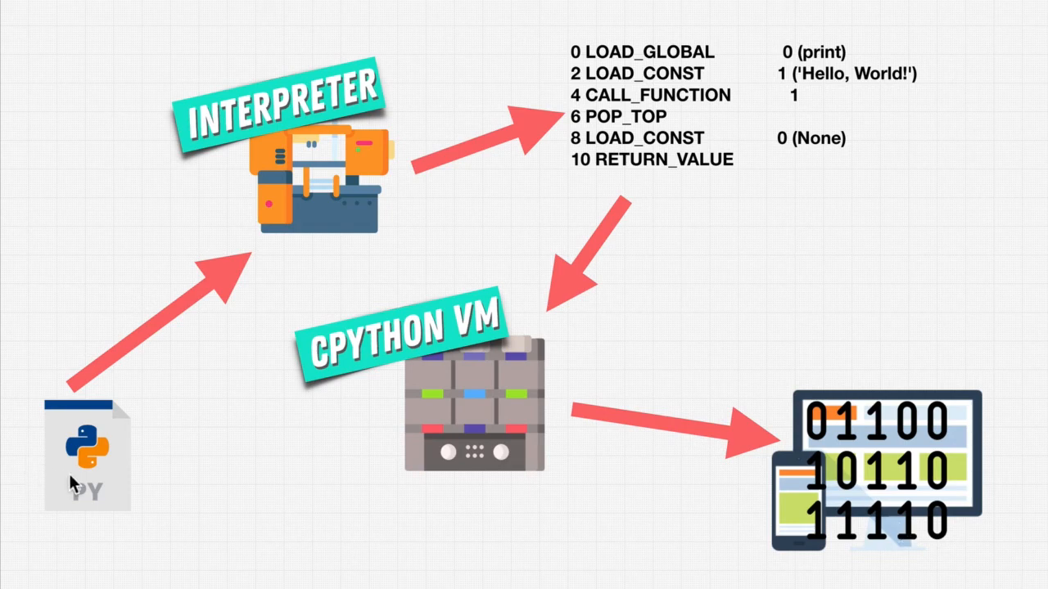
pyautogui.moveTo(776, 367)
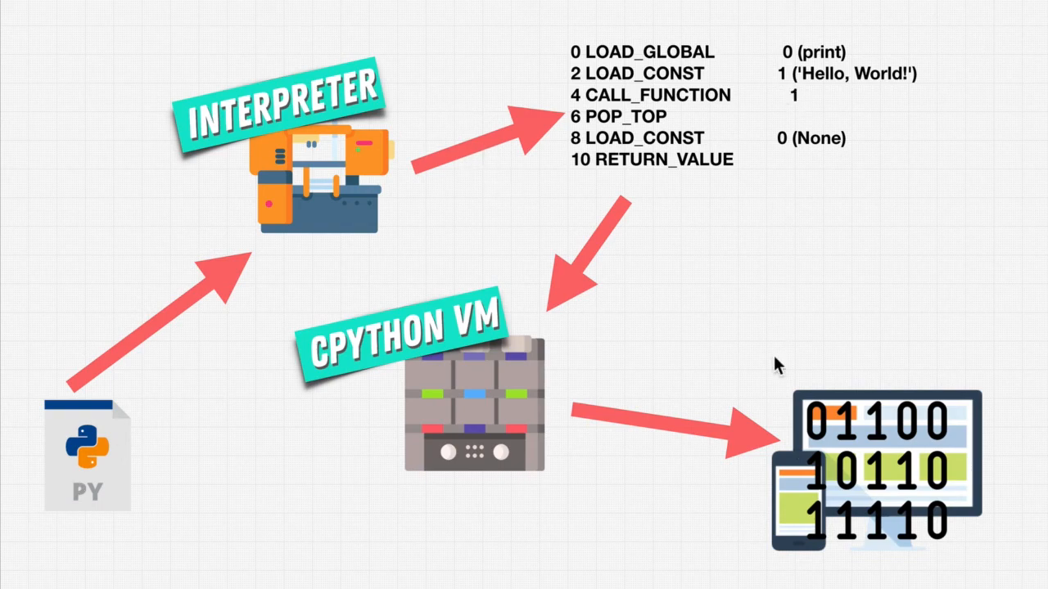
pyautogui.moveTo(681, 125)
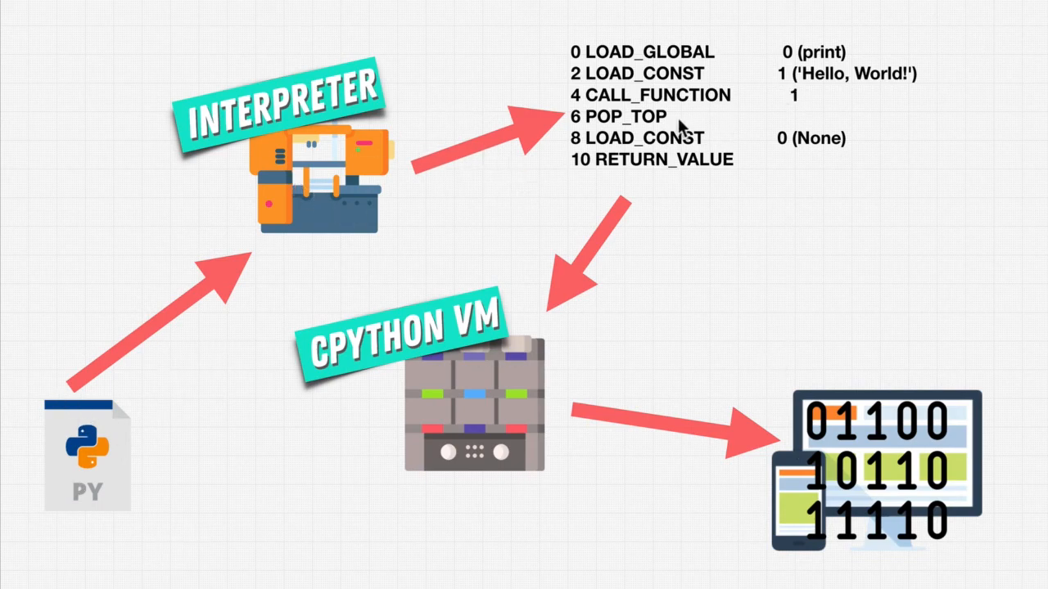
pyautogui.moveTo(272, 131)
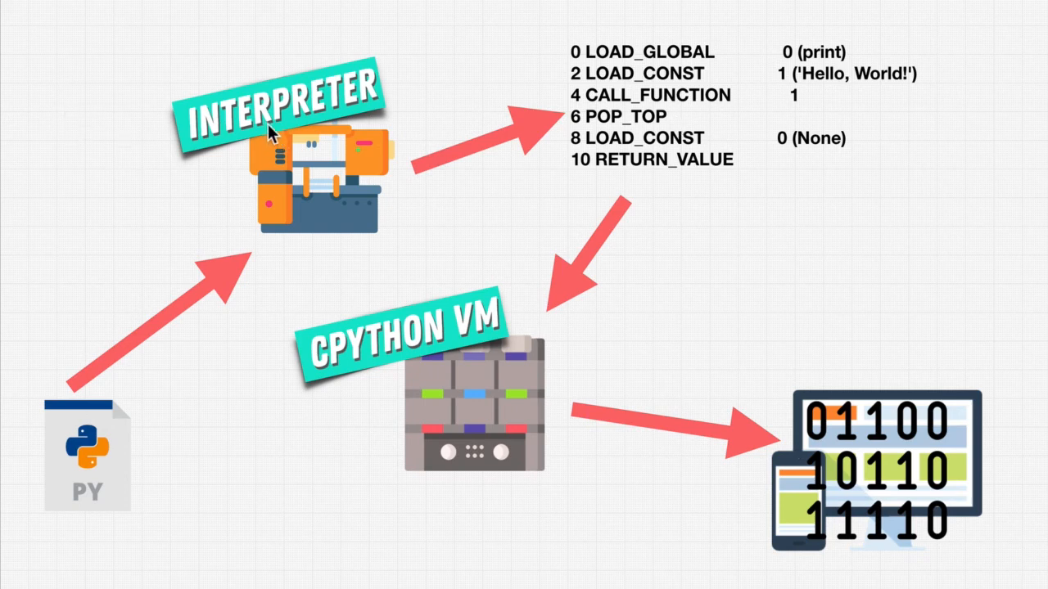
pyautogui.moveTo(527, 151)
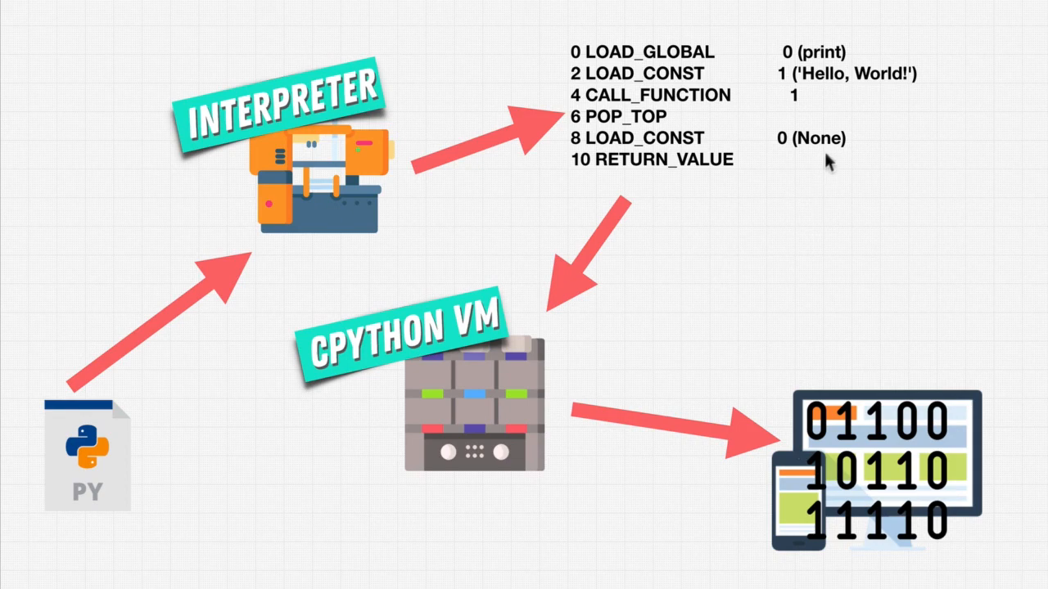
pyautogui.moveTo(745, 122)
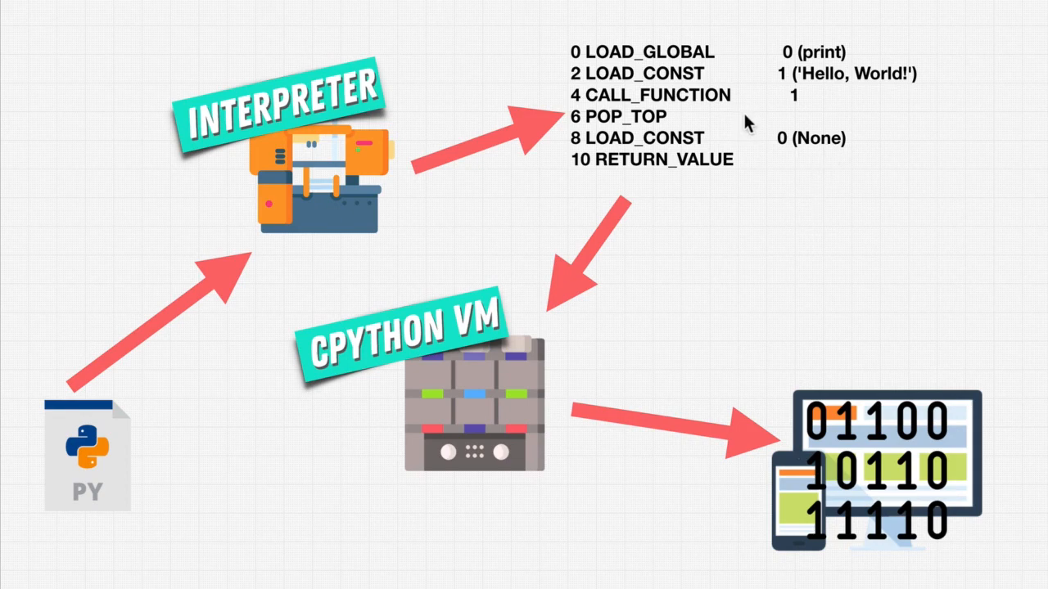
pyautogui.moveTo(937, 504)
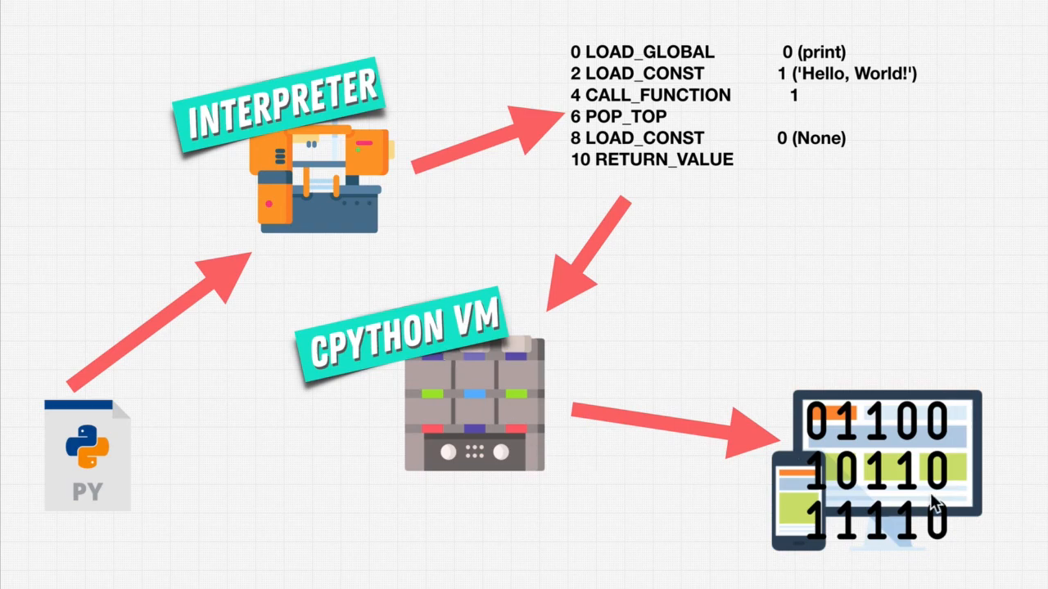
pyautogui.moveTo(778, 432)
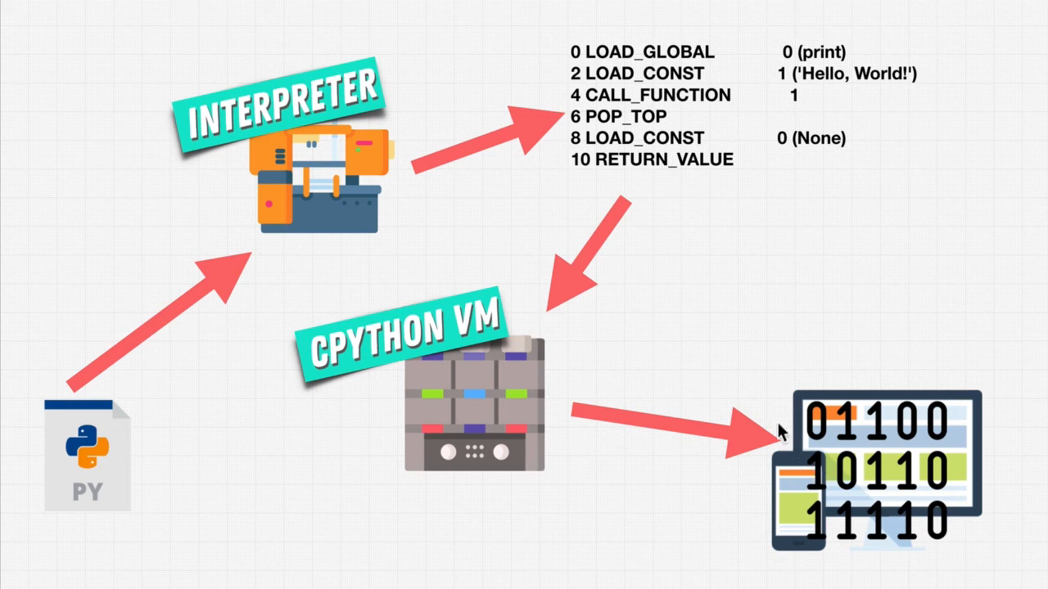